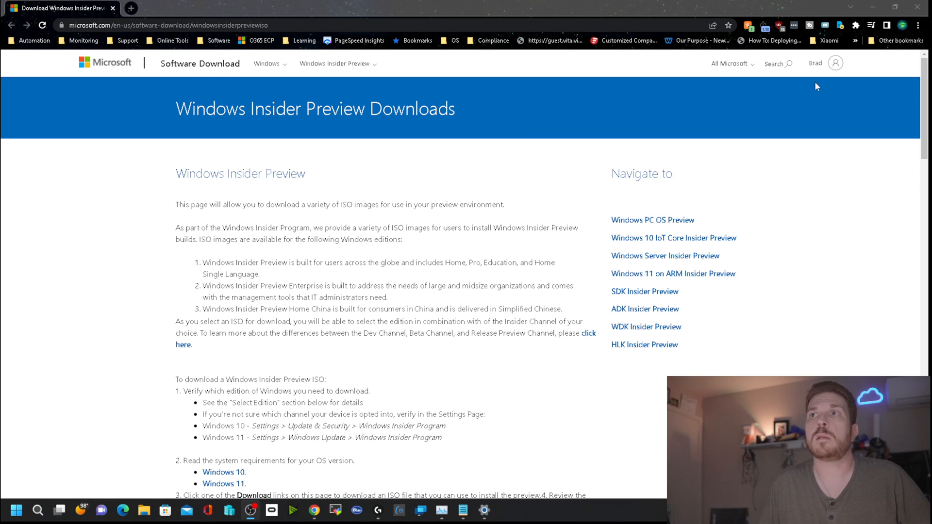
mouse_move(522, 118)
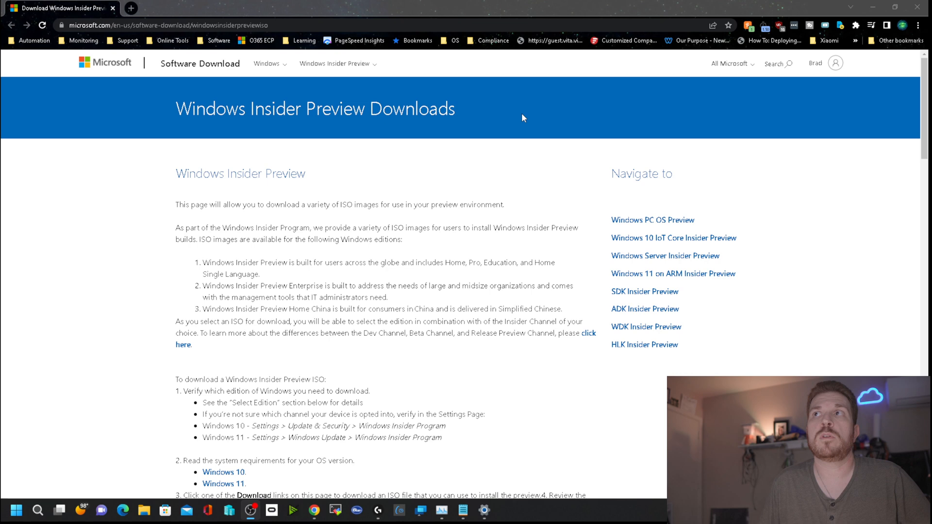
mouse_move(350, 180)
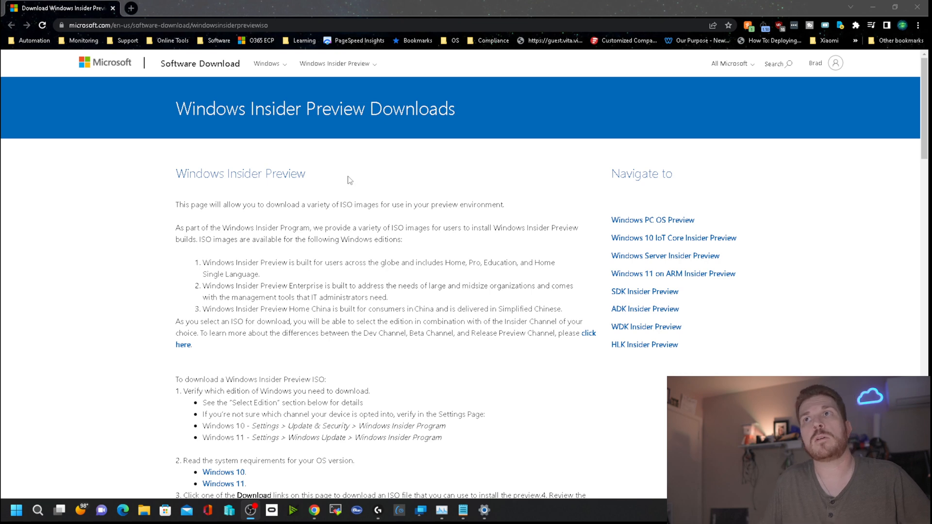
mouse_move(224, 152)
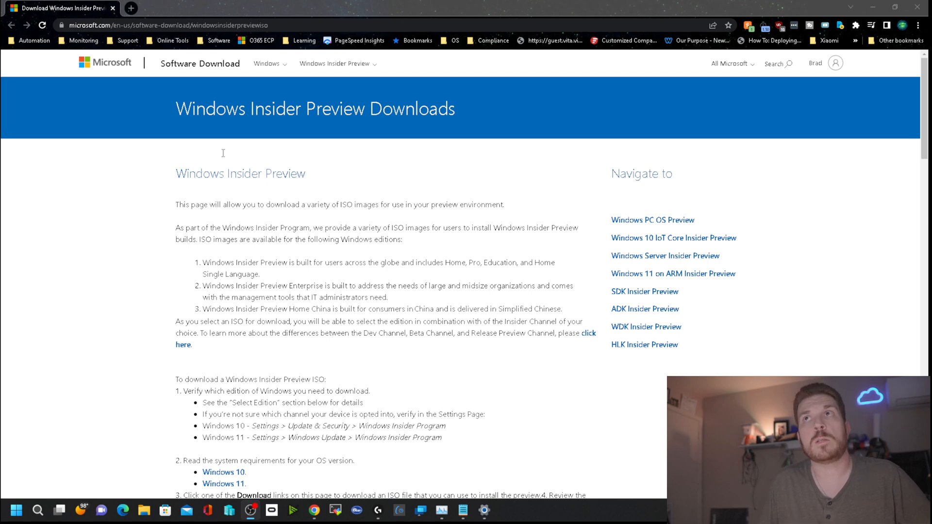
Select the Windows 11 Insider Preview (Release Preview) Build 22621 edition and start its 64-bit ISO download
scroll(down, 3)
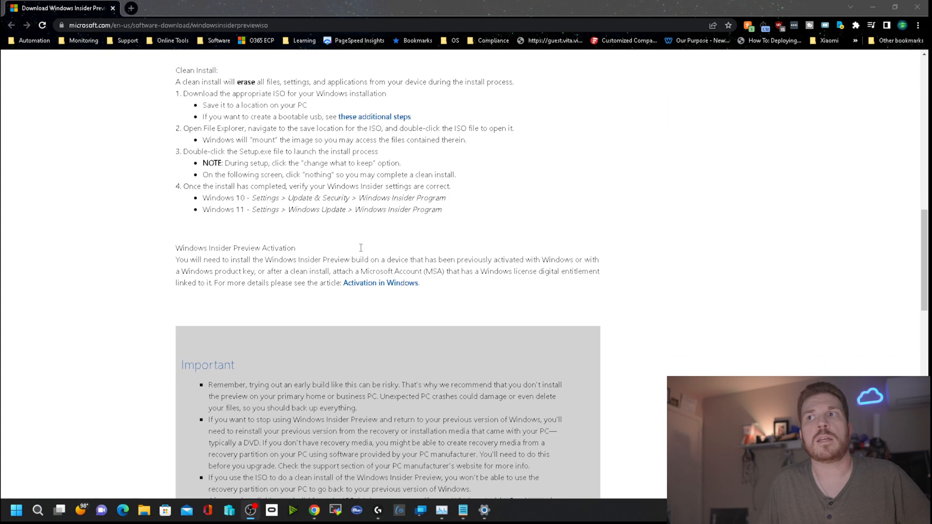
click(290, 319)
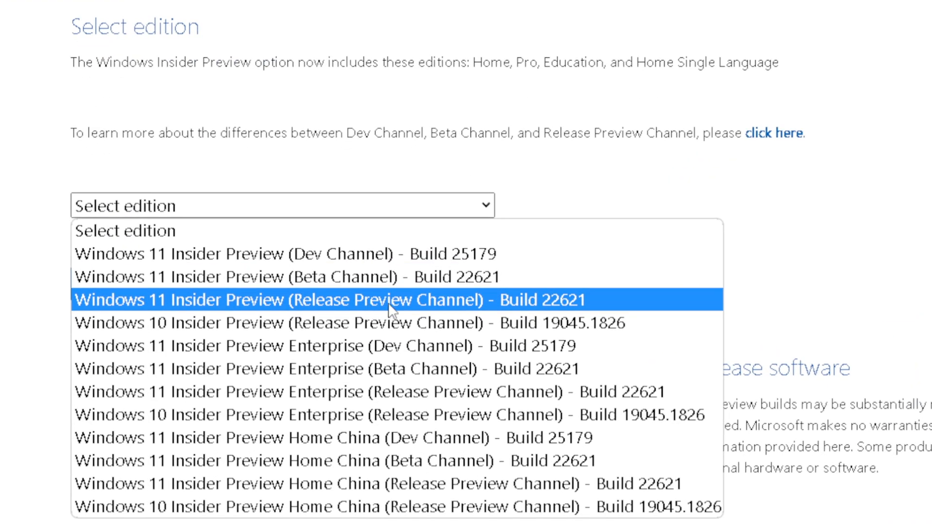
mouse_move(580, 308)
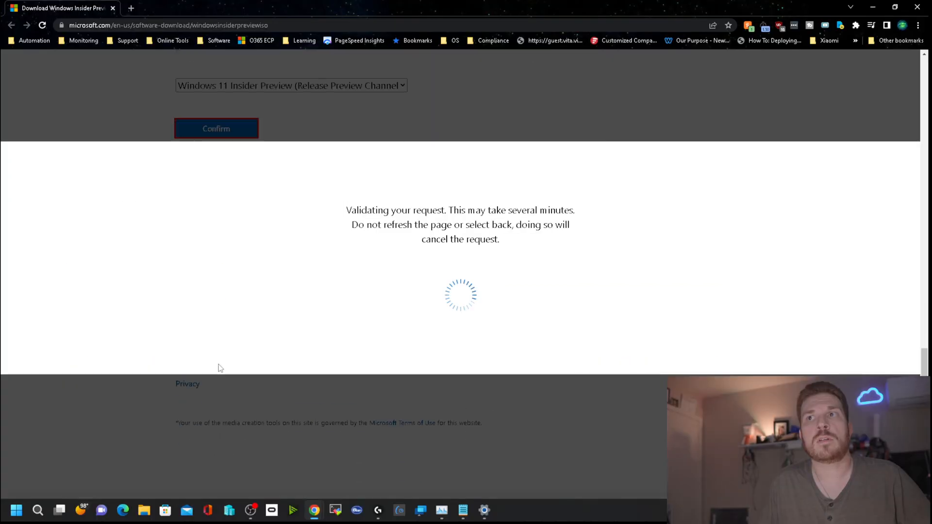
click(290, 163)
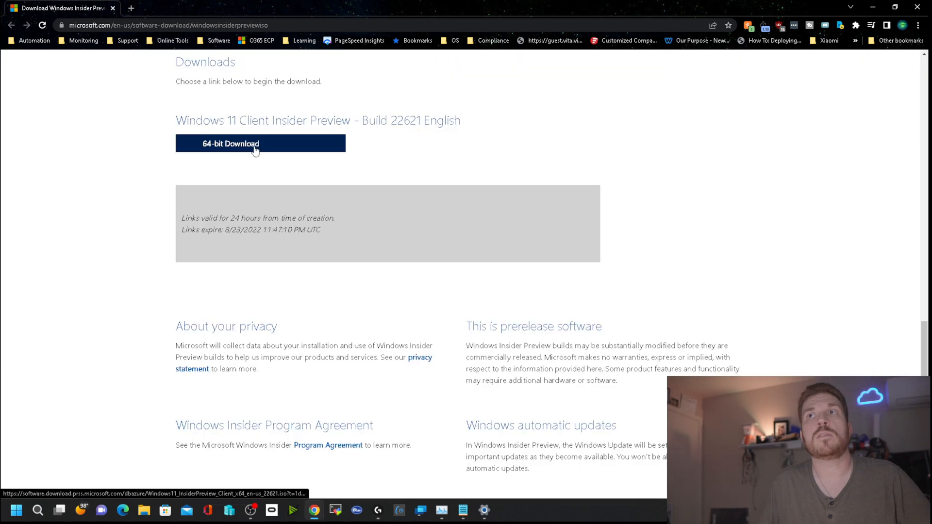
click(260, 144)
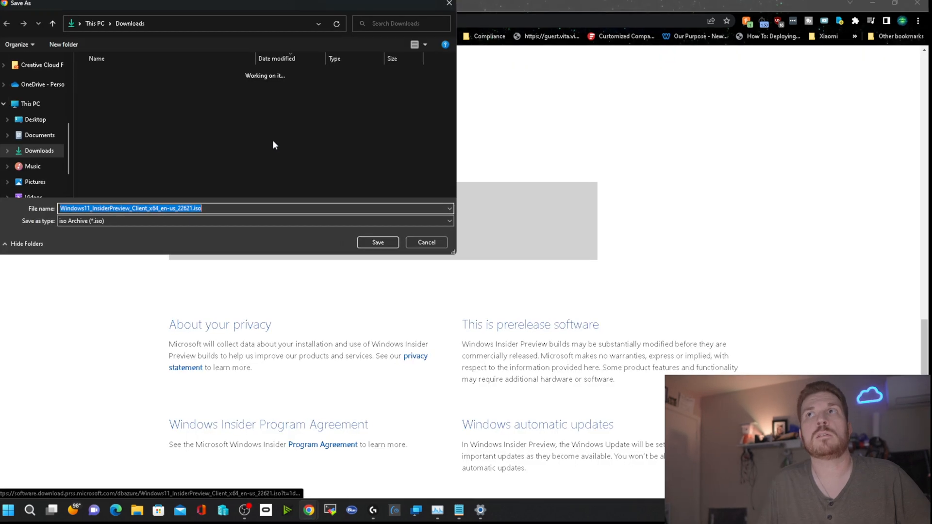